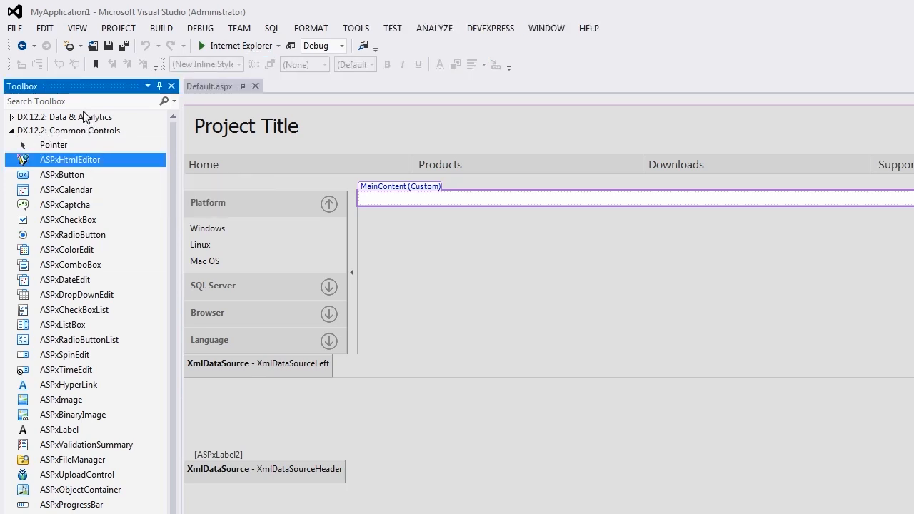
# Find 'html' in the Toolbox and drop ASPxHtmlEditor into the MainContent placeholder
pyautogui.write('ht')
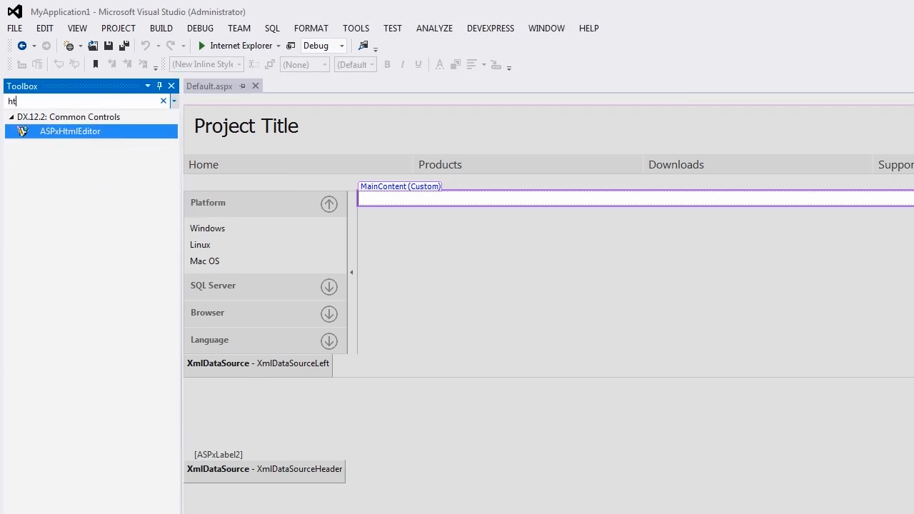
pyautogui.write('ml')
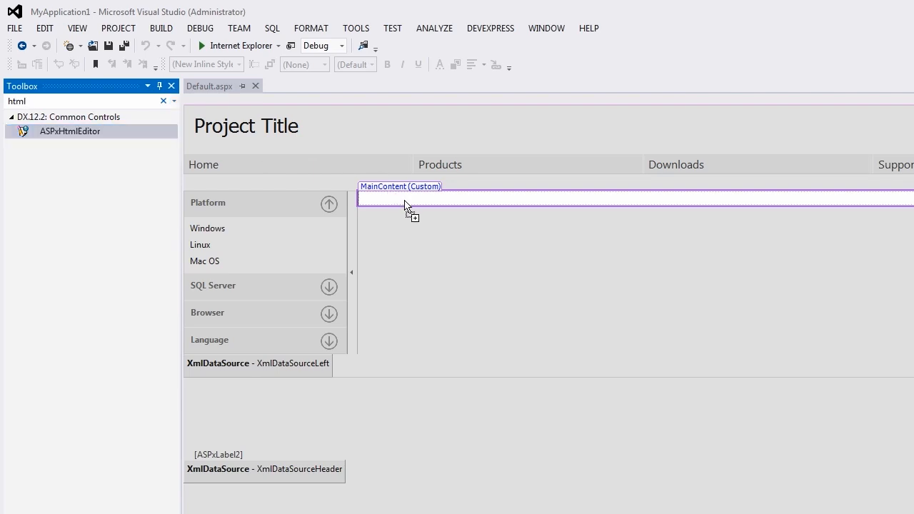
pyautogui.moveTo(69, 131); pyautogui.dragTo(407, 207)
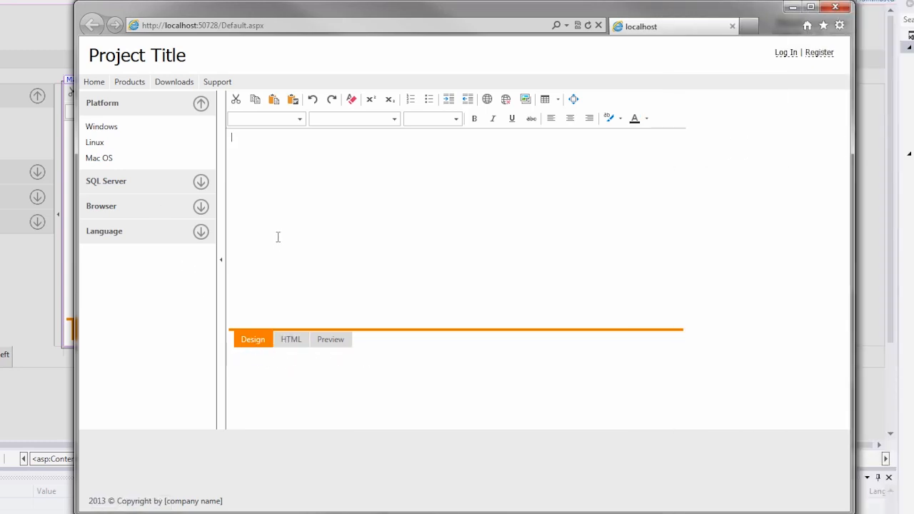
# Enter Hello, World! with a numbered One–Three list and insert the Demo link
pyautogui.write('Hello, World!')
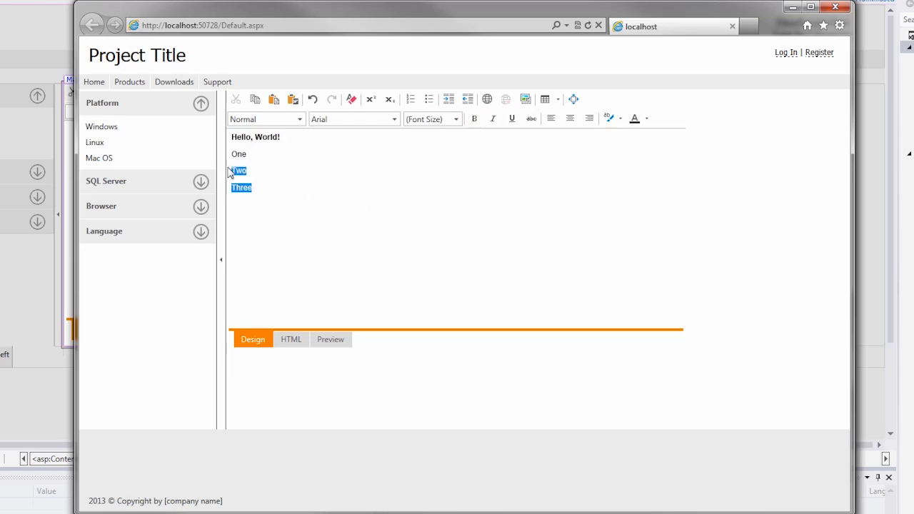
pyautogui.click(409, 98)
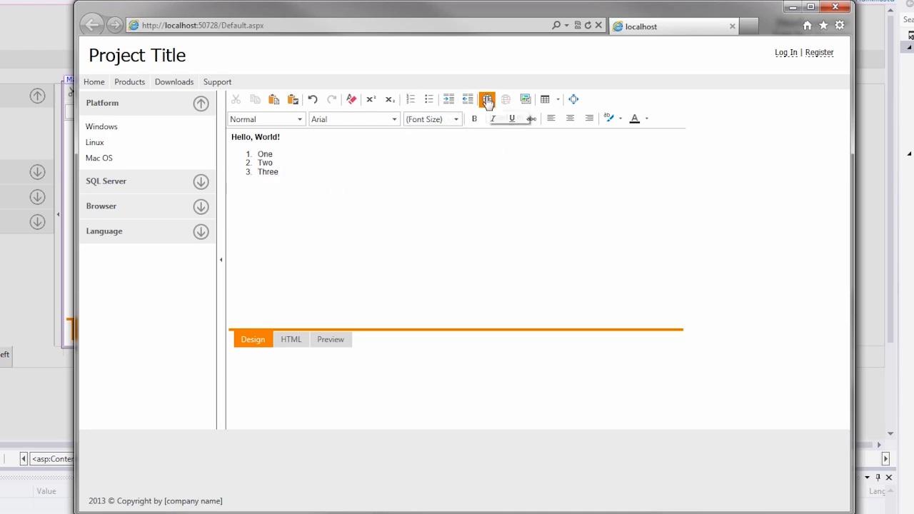
pyautogui.click(487, 99)
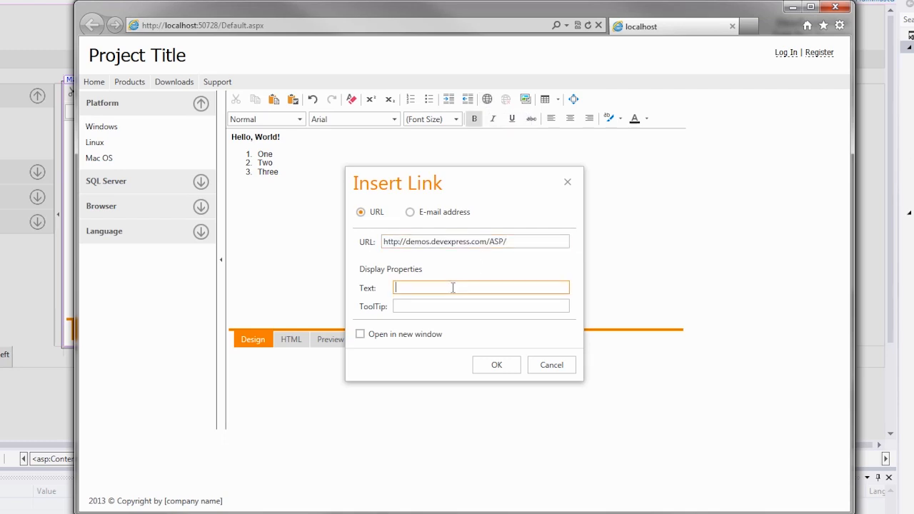
pyautogui.click(496, 365)
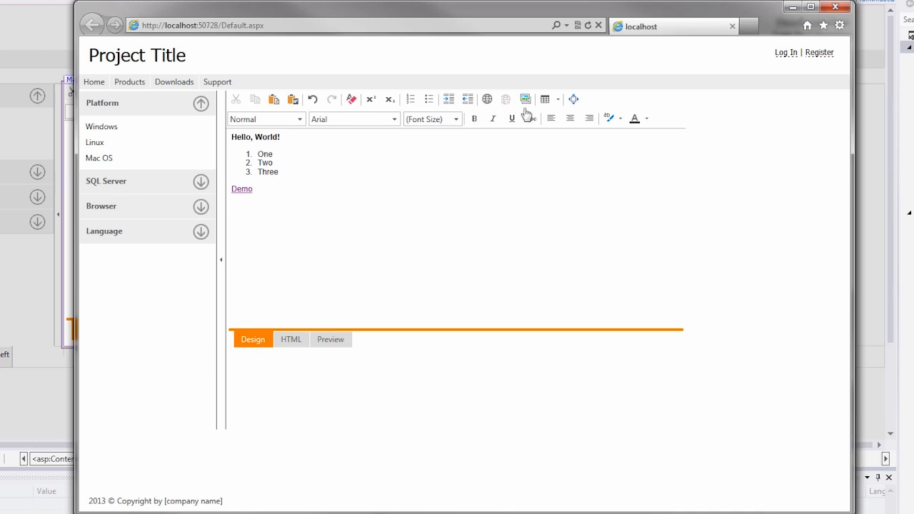
# Insert an image from the computer, then cancel the Insert Table form without adding one
pyautogui.click(525, 98)
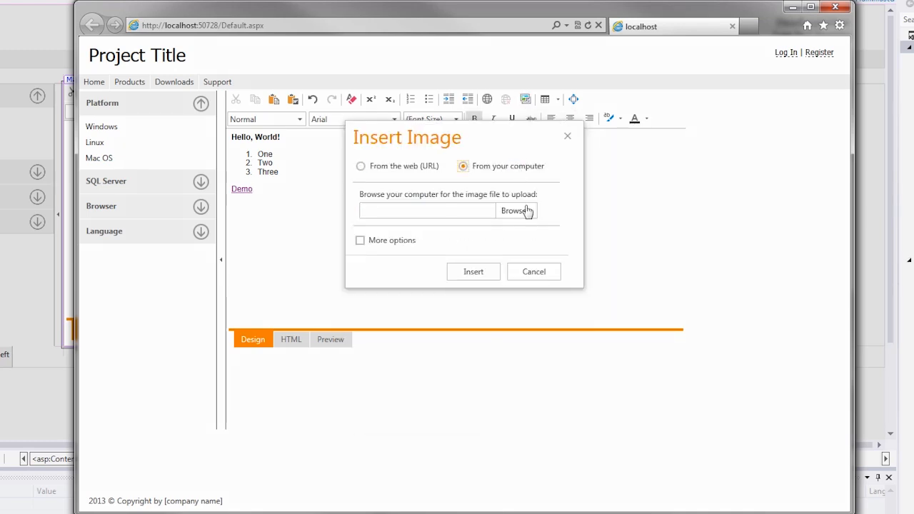
pyautogui.click(516, 209)
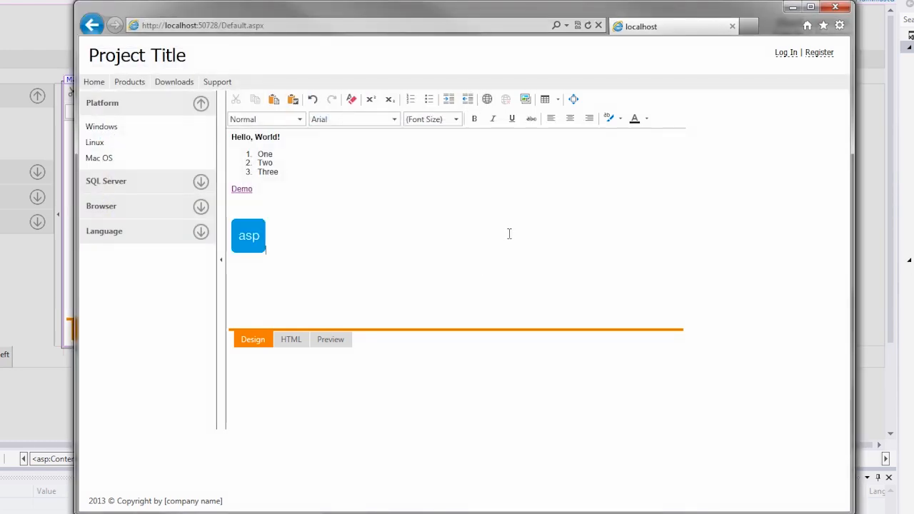
pyautogui.click(545, 99)
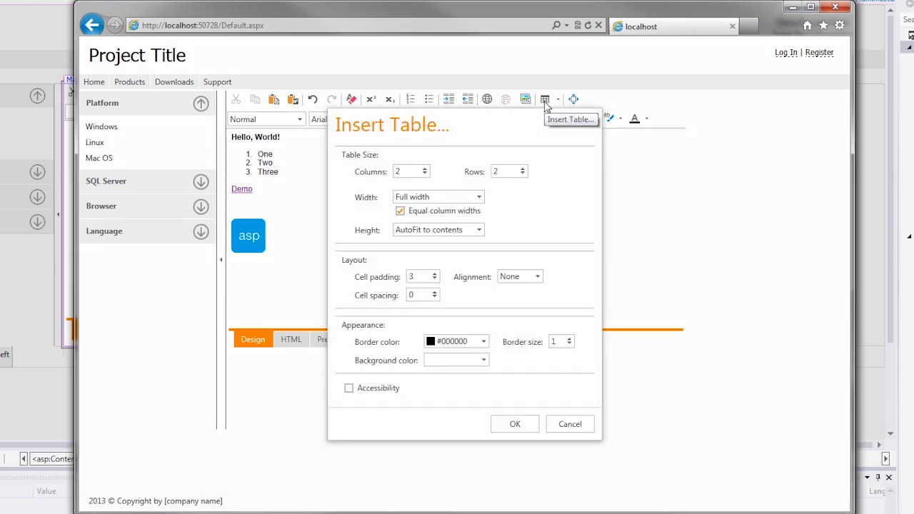
pyautogui.click(570, 423)
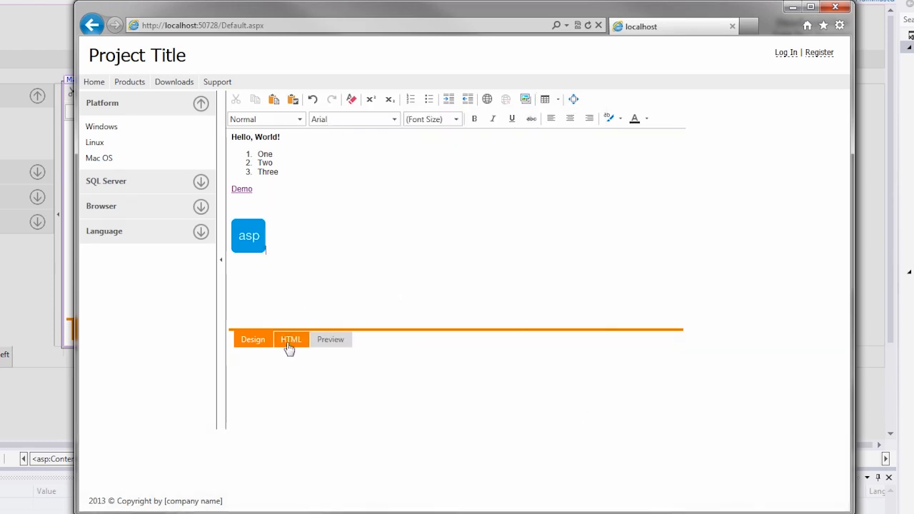
# View the content in the HTML and Preview tabs, then close Internet Explorer
pyautogui.click(291, 339)
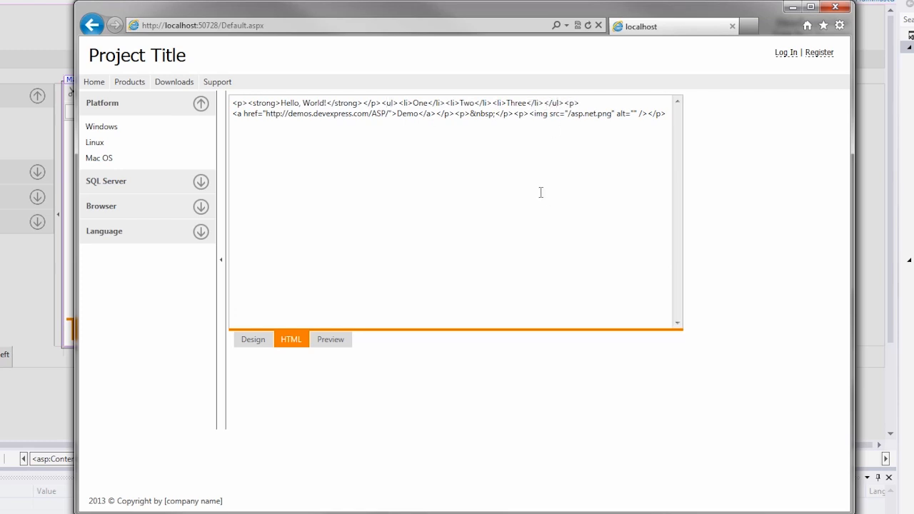
pyautogui.click(330, 338)
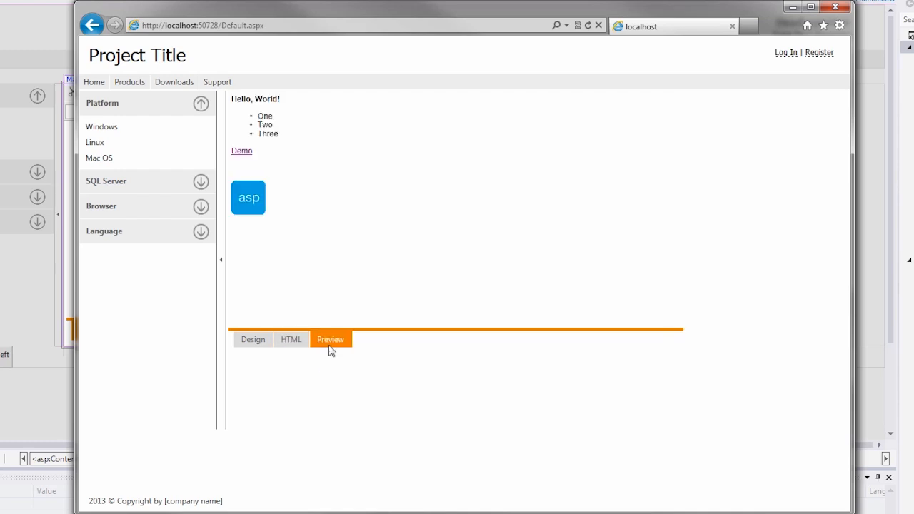
pyautogui.moveTo(344, 345)
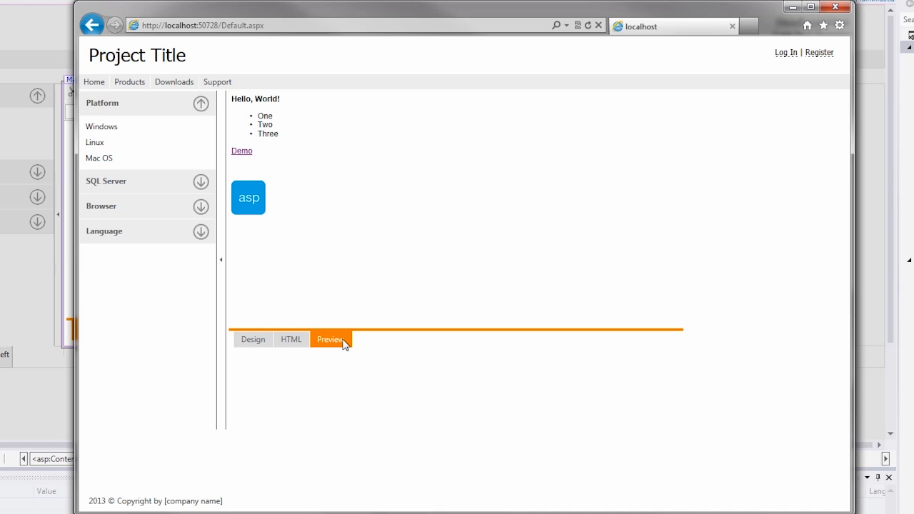
pyautogui.moveTo(837, 9)
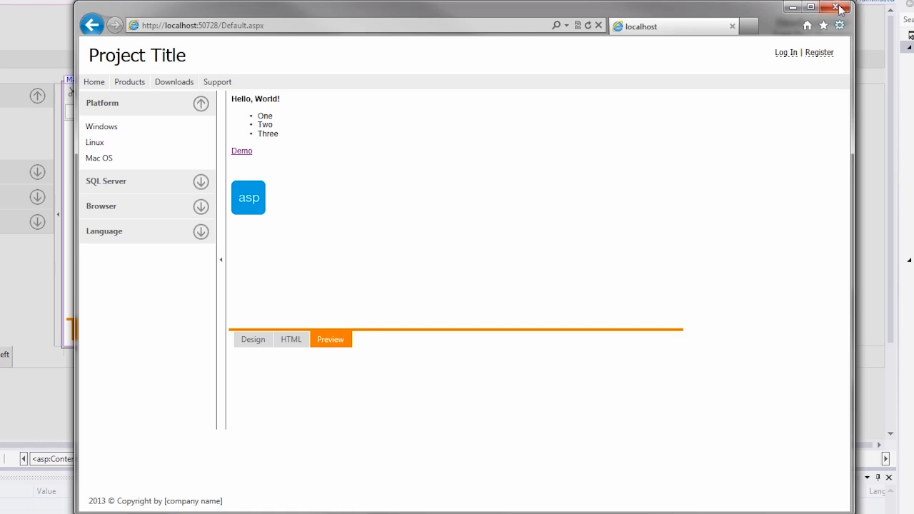
pyautogui.click(834, 8)
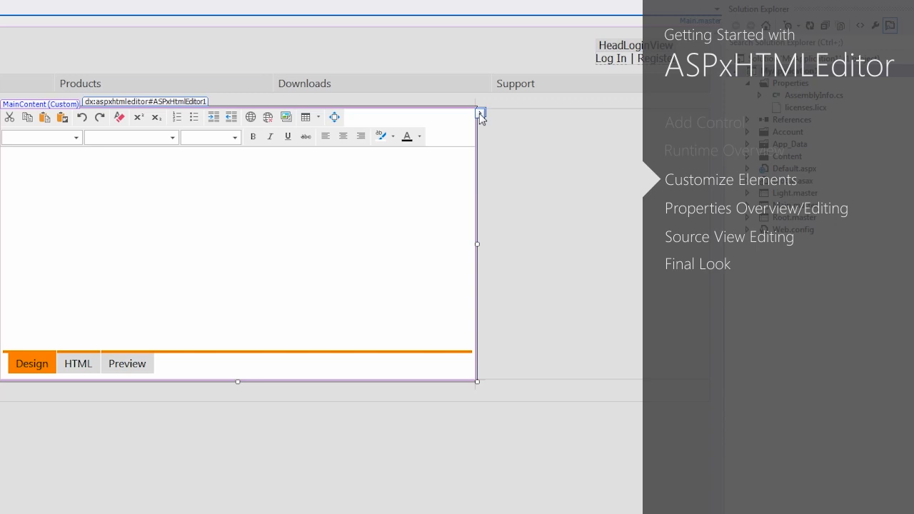
# Re-enable HTML View in the ASPxHtmlEditor smart tag so all three views are on
pyautogui.click(479, 113)
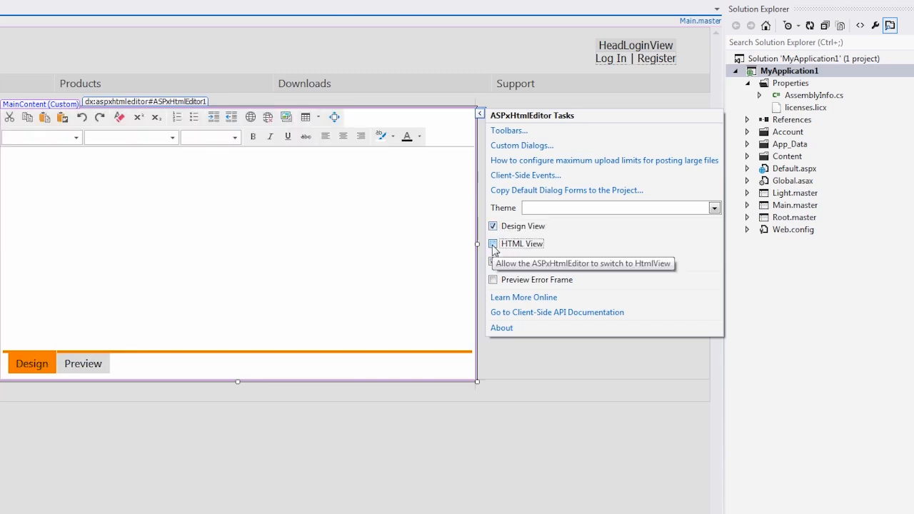
pyautogui.click(492, 243)
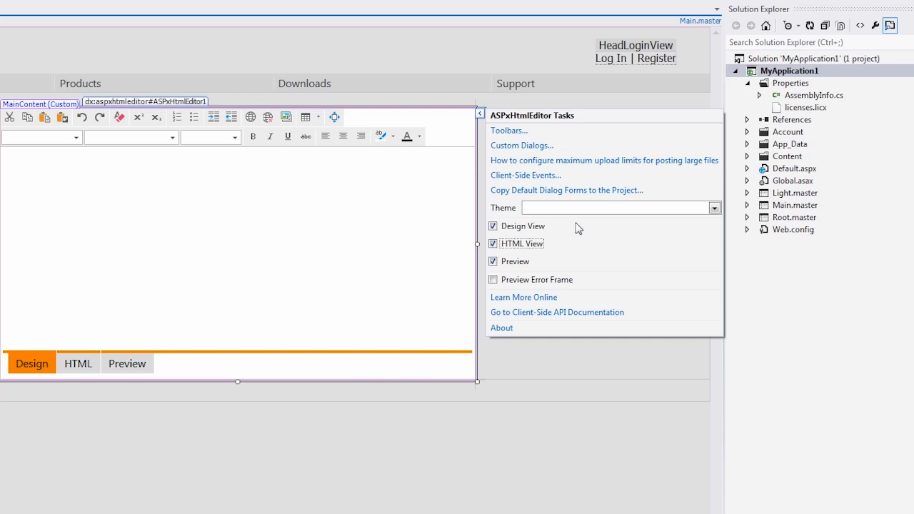
pyautogui.moveTo(562, 194)
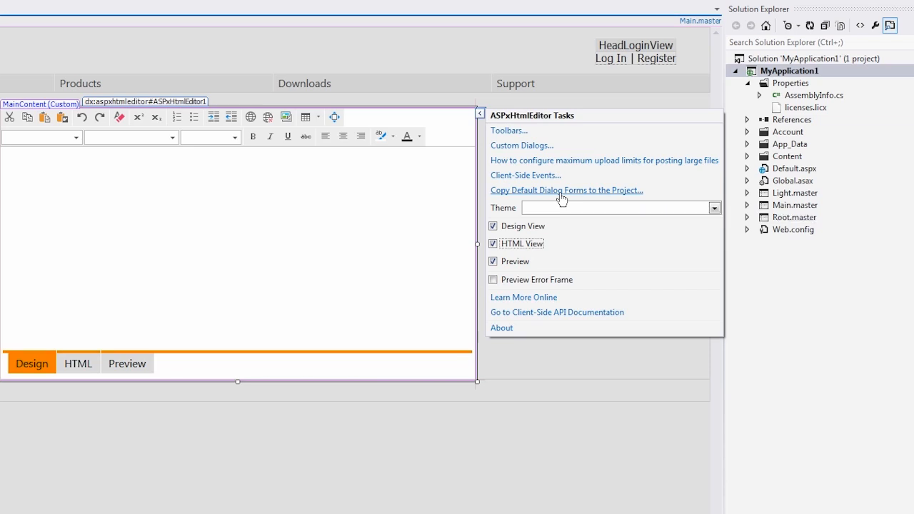
pyautogui.moveTo(539, 153)
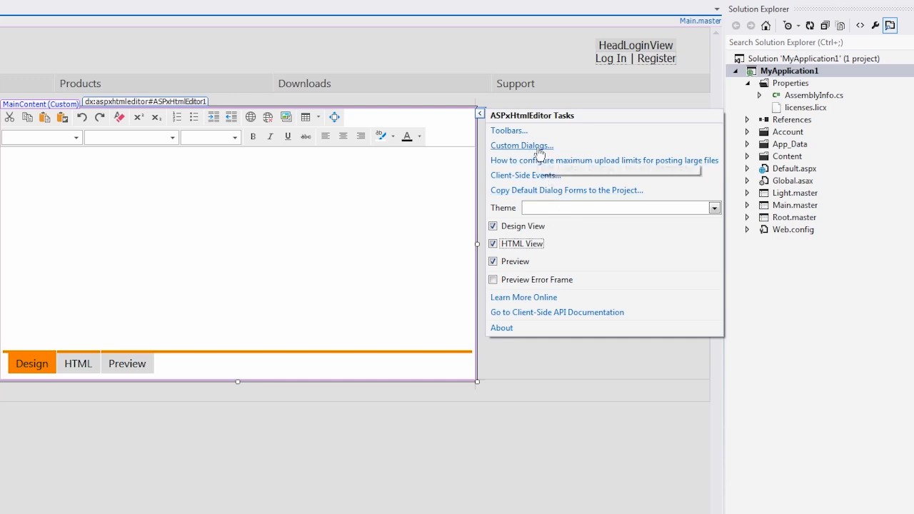
pyautogui.moveTo(541, 151)
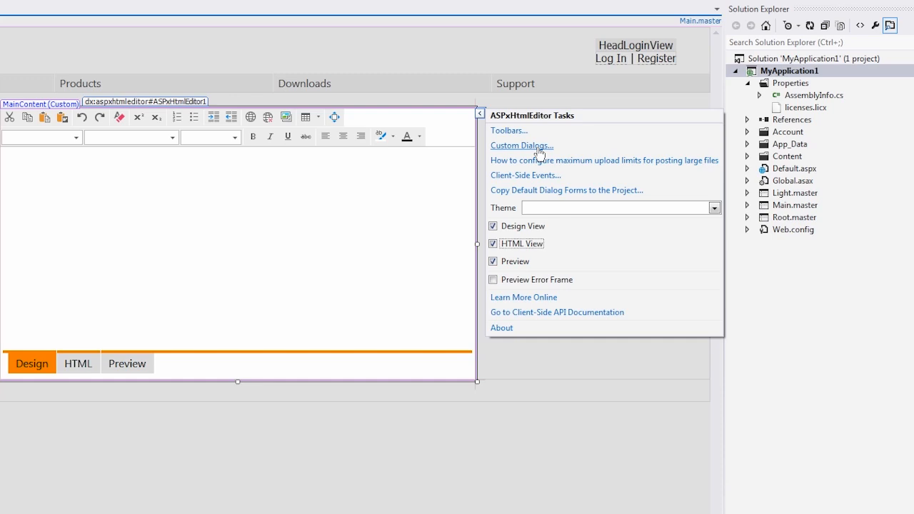
# Add a new Web User Control named MyControl to the project
pyautogui.click(789, 71)
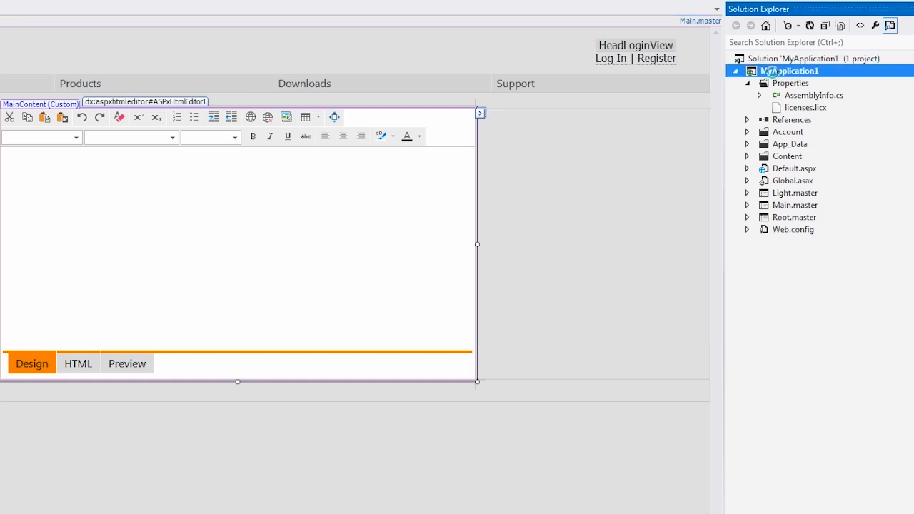
pyautogui.rightClick(789, 70)
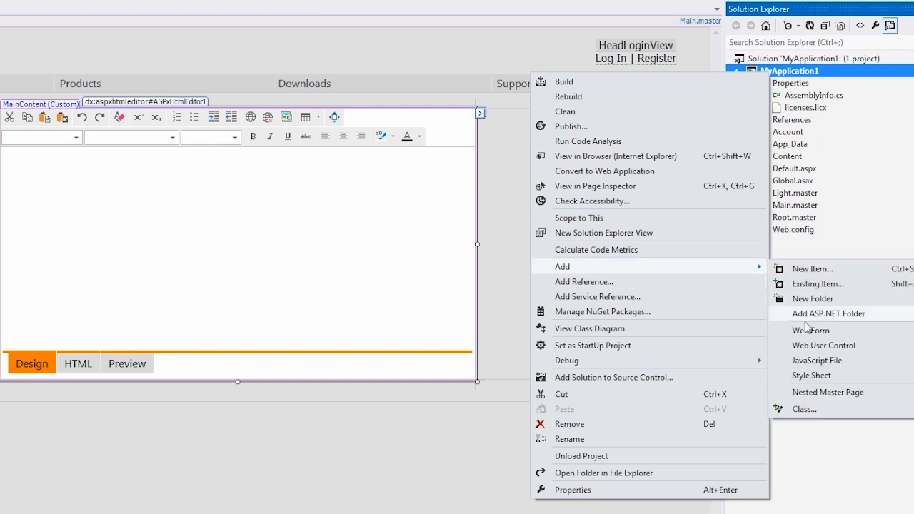
pyautogui.click(824, 345)
pyautogui.write('MyControl')
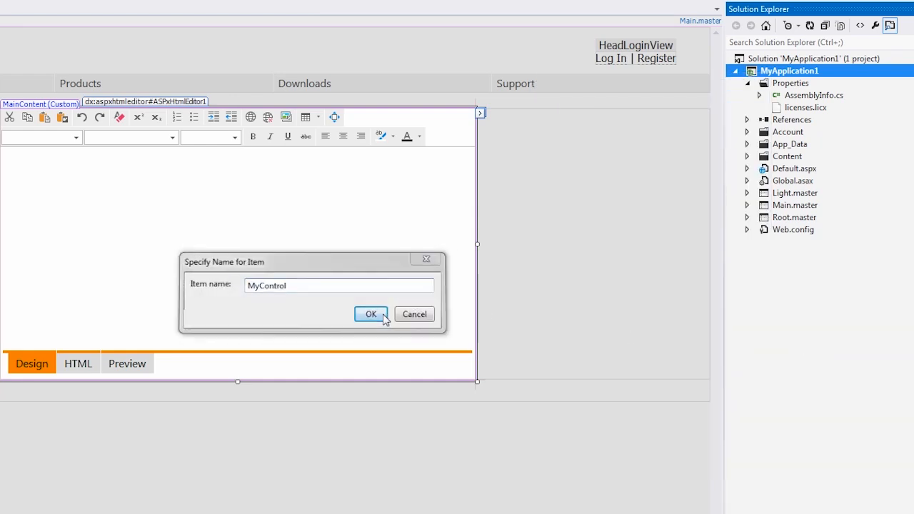
pyautogui.click(371, 315)
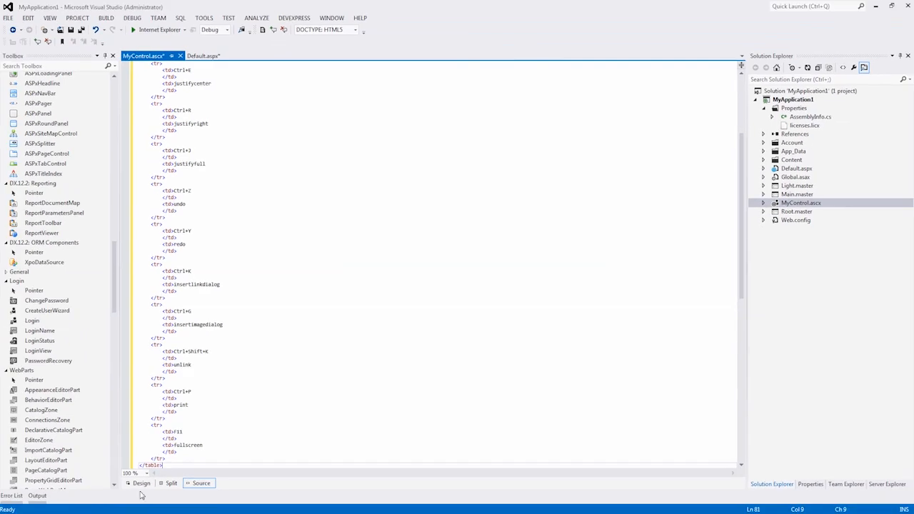
# View MyControl's shortcuts table in Design view and return to Default.aspx
pyautogui.click(143, 483)
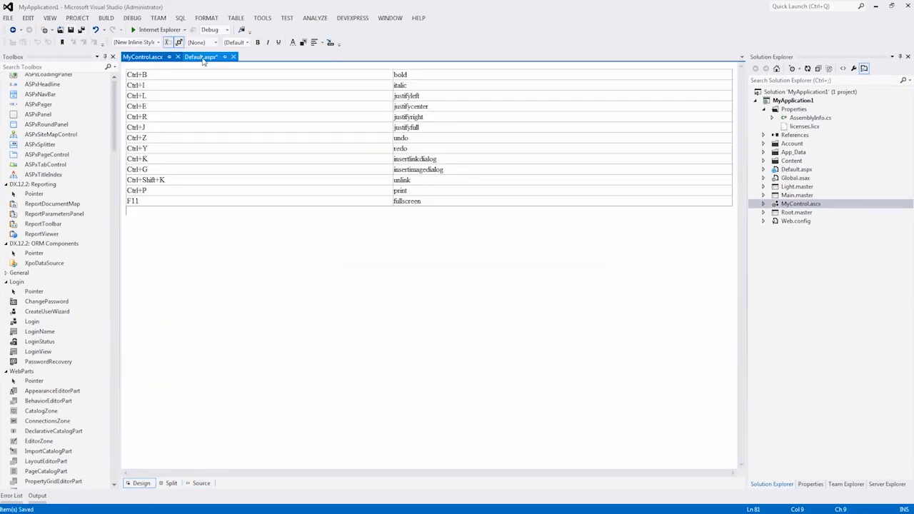
pyautogui.click(202, 56)
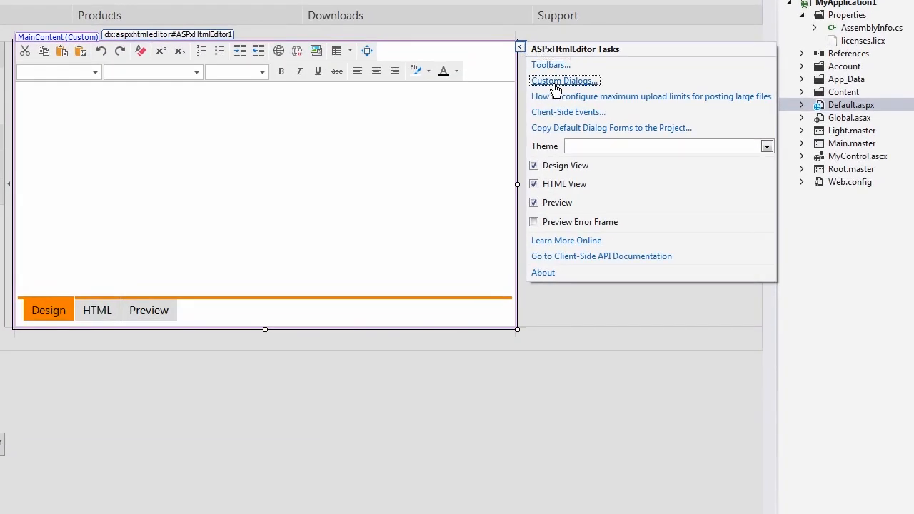
# Add a custom dialog with FormPath ~/MyControl.ascx and Name ShortcutList, copying the name for reuse
pyautogui.click(563, 80)
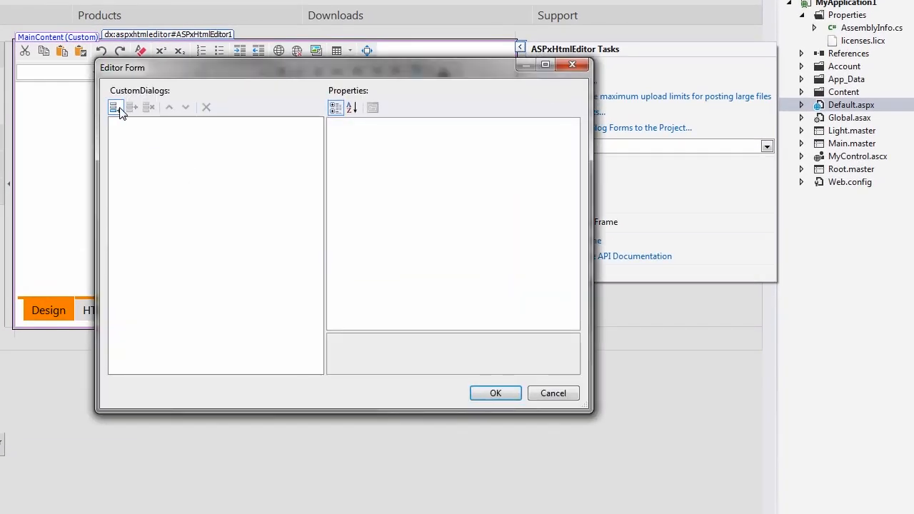
pyautogui.click(115, 107)
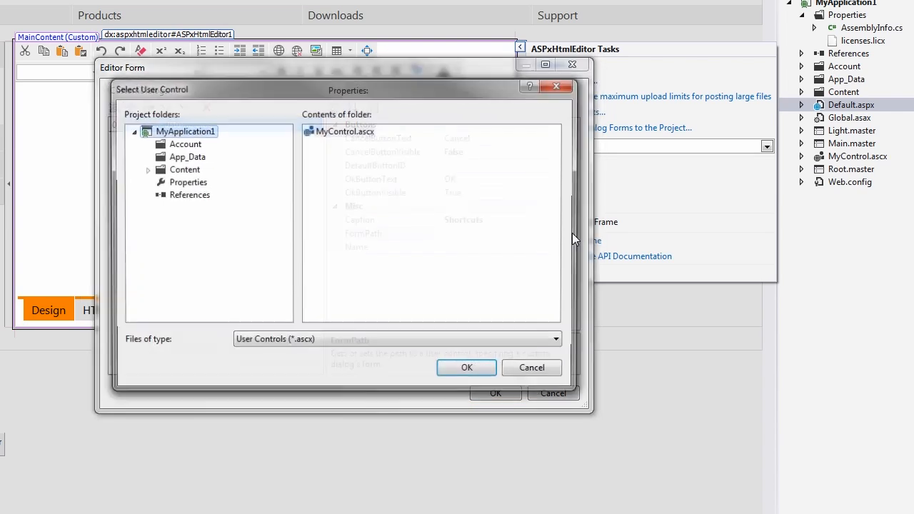
pyautogui.click(466, 368)
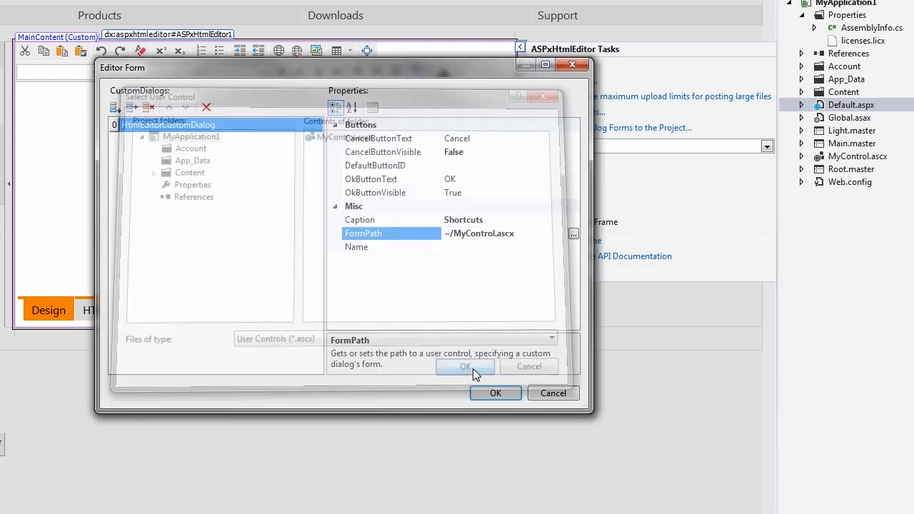
pyautogui.click(465, 366)
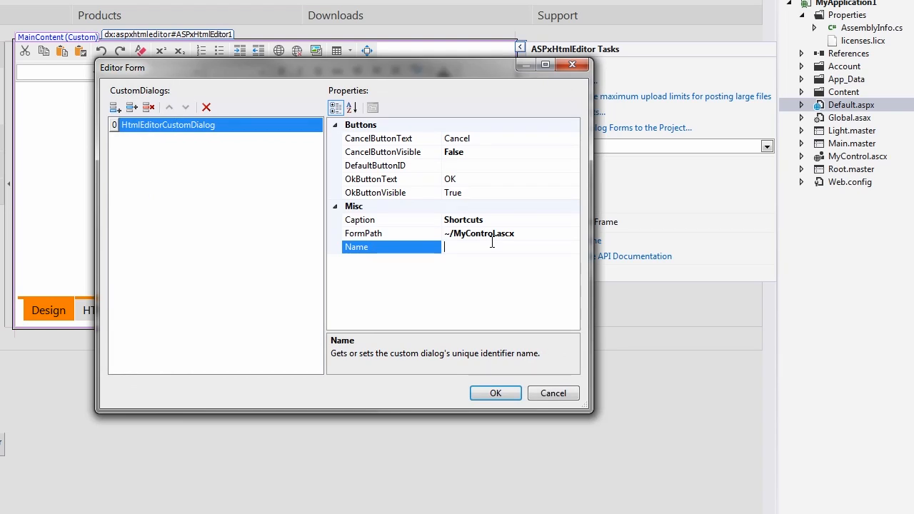
pyautogui.write('ShortcutList')
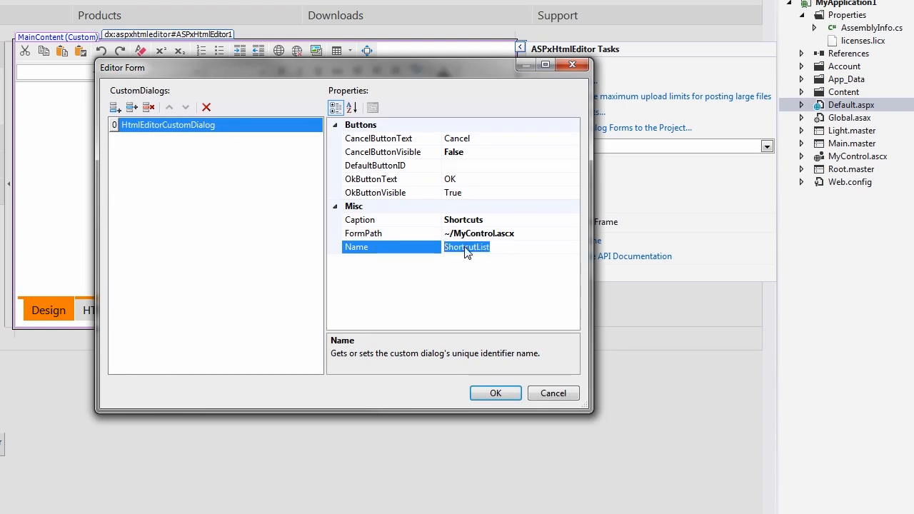
pyautogui.rightClick(466, 246)
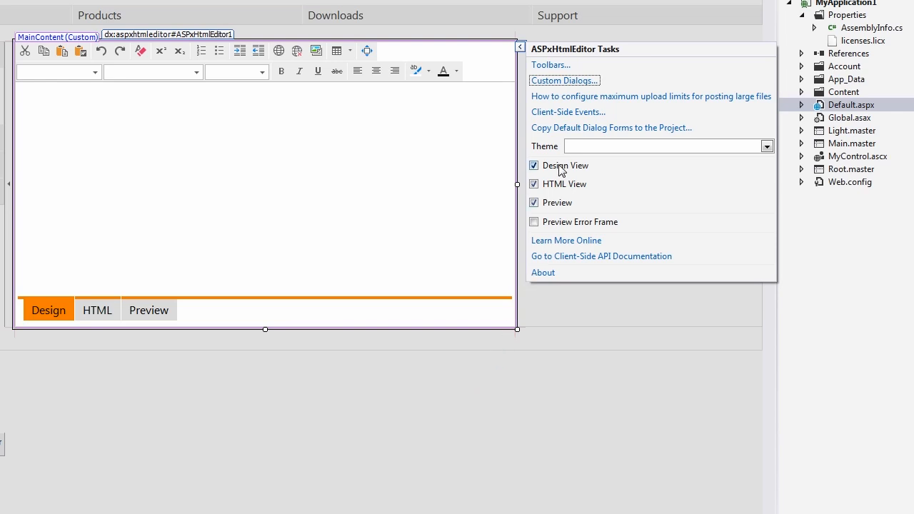
# Add Standard Toolbar 1 to the editor's toolbars and open its Items collection
pyautogui.click(551, 65)
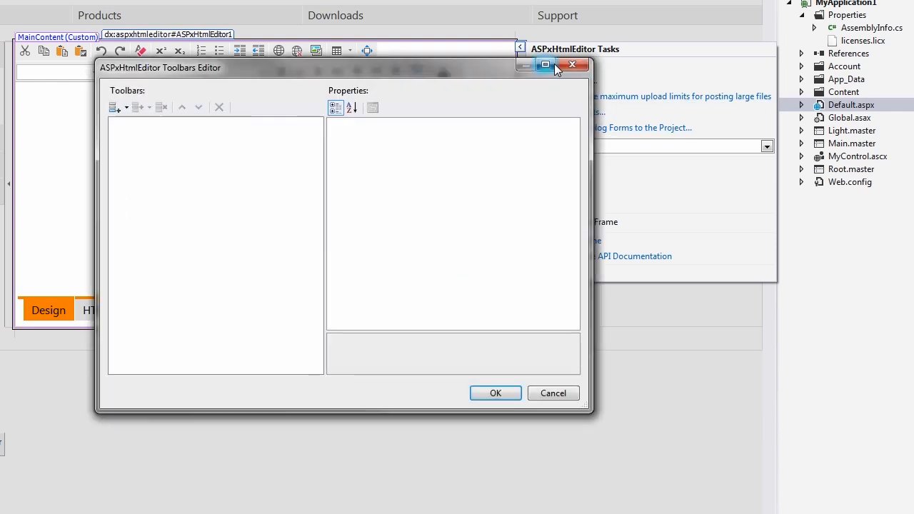
pyautogui.moveTo(460, 78)
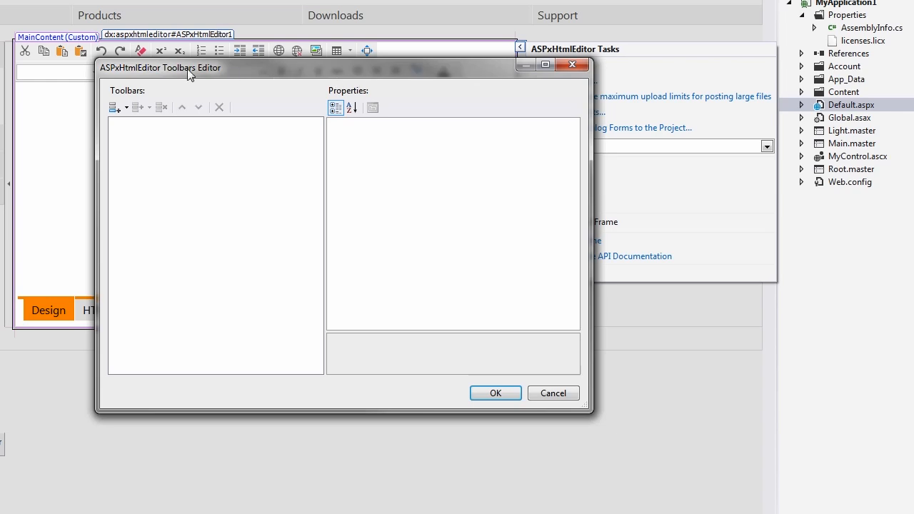
pyautogui.click(118, 107)
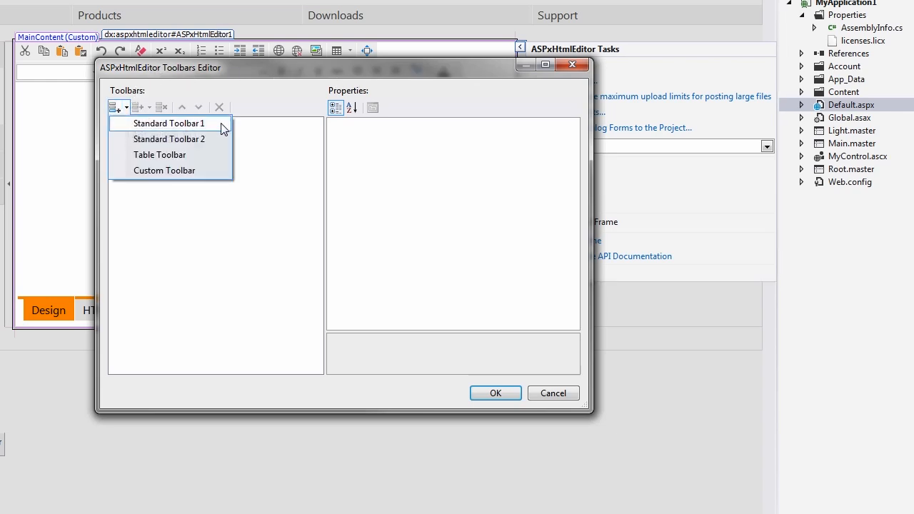
pyautogui.click(169, 123)
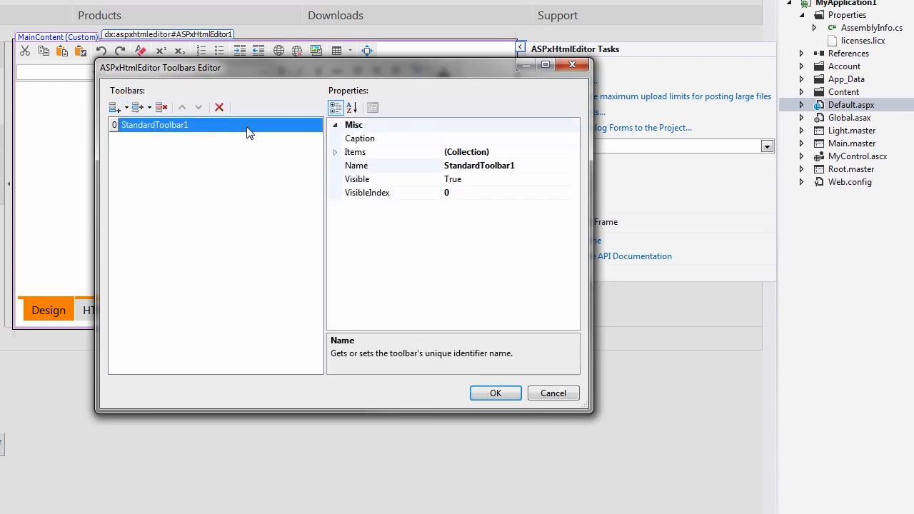
pyautogui.click(356, 151)
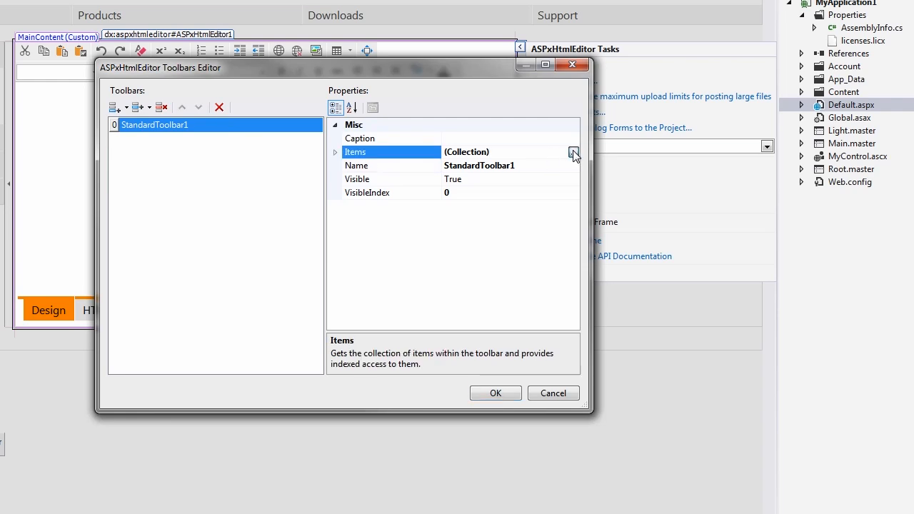
pyautogui.click(574, 151)
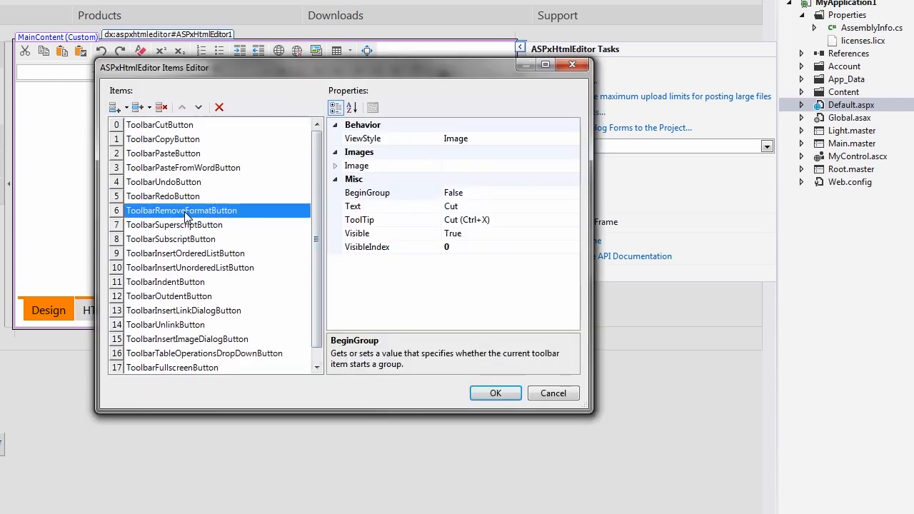
# Remove all buttons after Redo, leaving cut, copy, paste, paste-from-Word, undo and redo
pyautogui.click(161, 107)
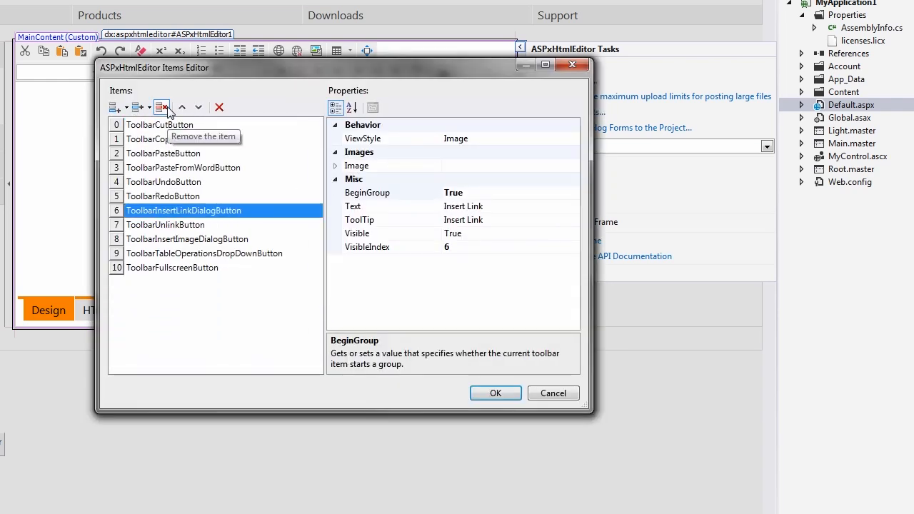
pyautogui.click(162, 107)
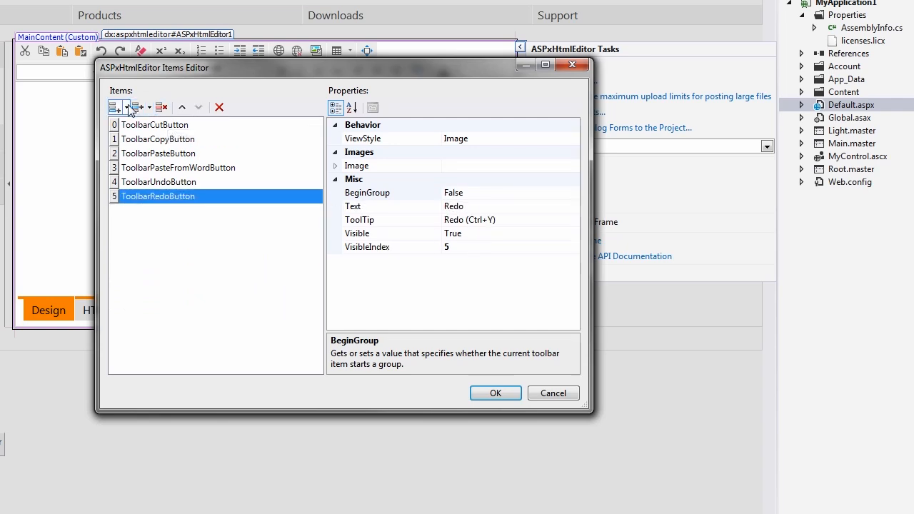
pyautogui.click(137, 107)
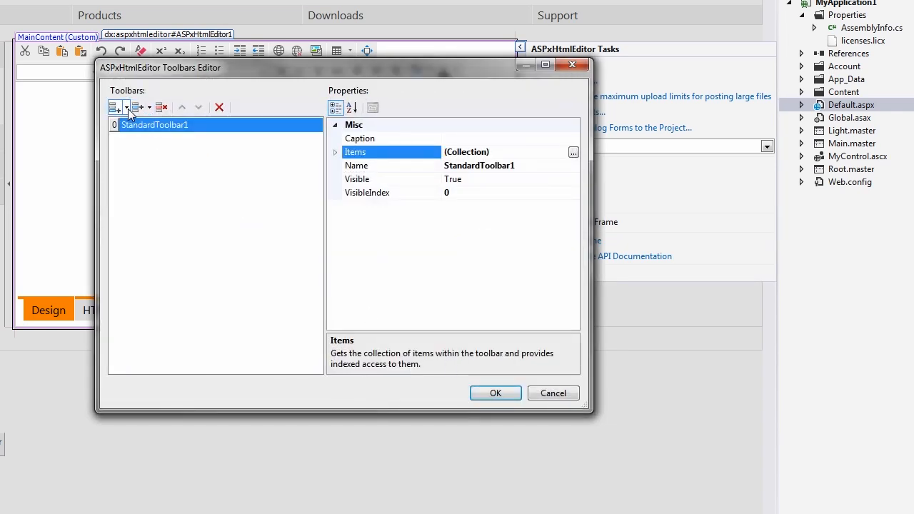
# Add a second toolbar with a text-only ToolbarCustomDialogButton named ShortcutList, captioned View Shortcuts
pyautogui.click(113, 107)
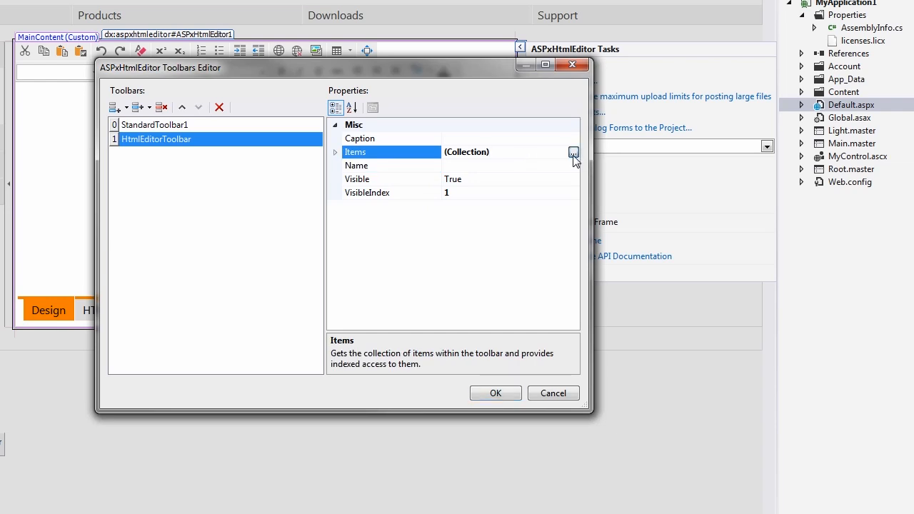
pyautogui.click(572, 152)
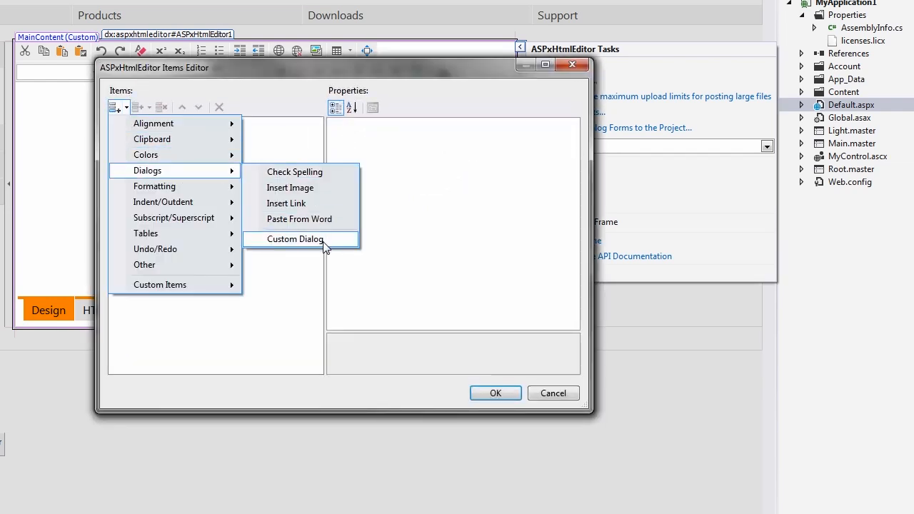
pyautogui.click(294, 239)
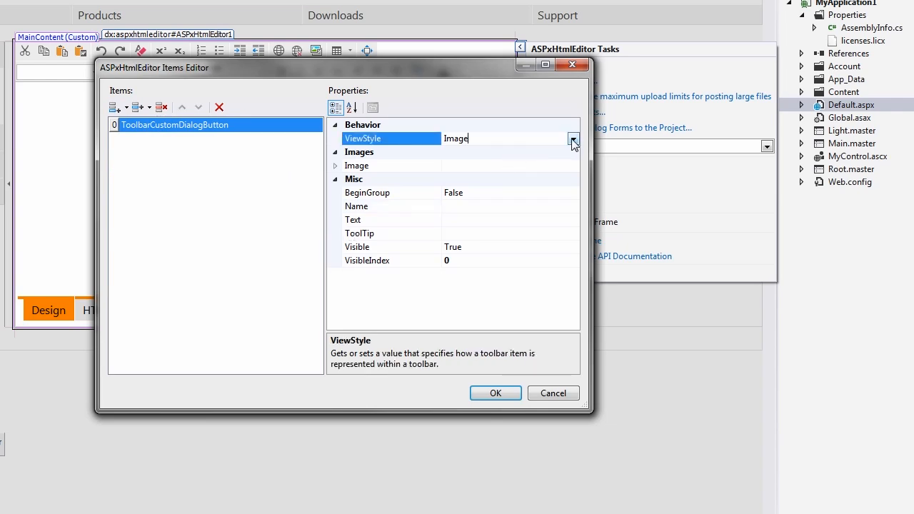
pyautogui.click(573, 138)
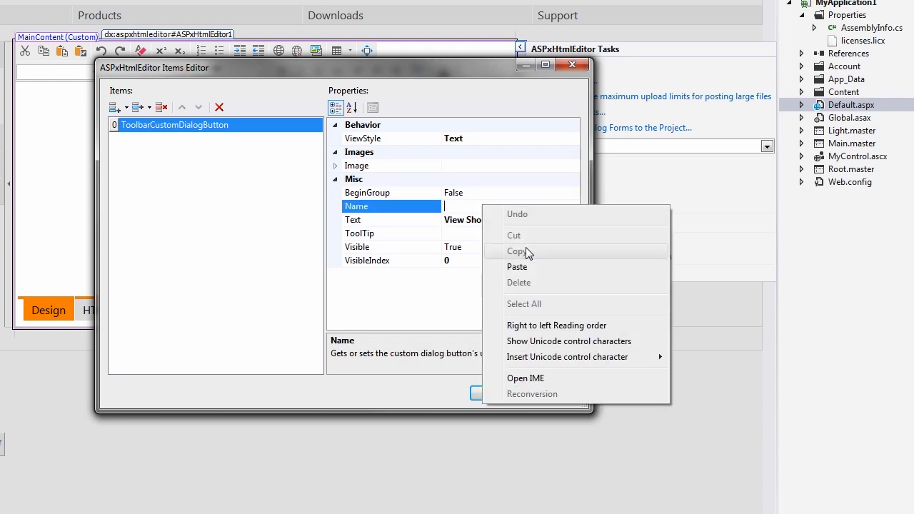
pyautogui.write('ShortcutList')
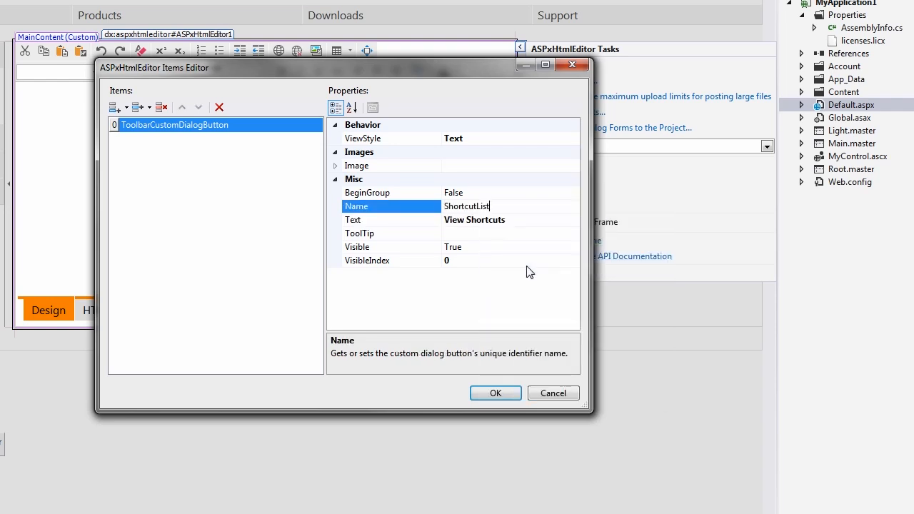
pyautogui.click(494, 391)
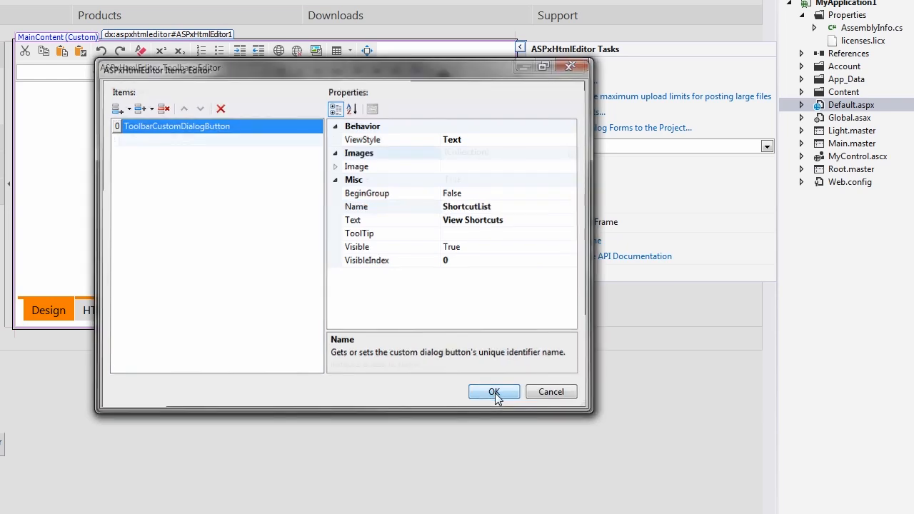
pyautogui.click(493, 392)
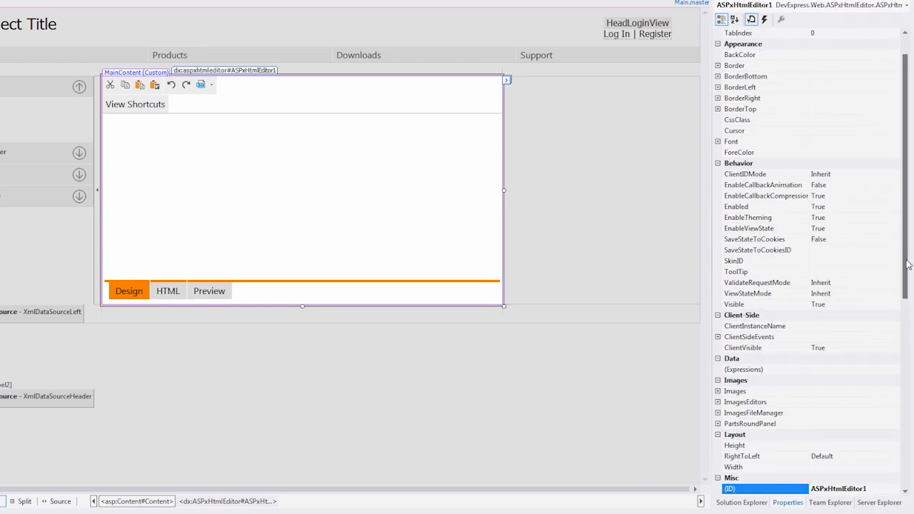
# Collapse the Accessibility, Appearance and Behavior groups and set the control's ID to MyHtmlEditor
pyautogui.click(718, 33)
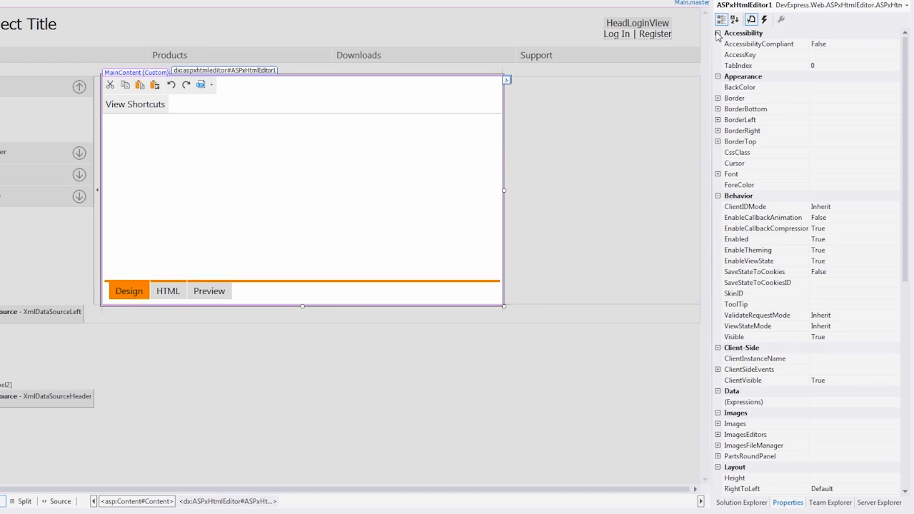
pyautogui.click(715, 32)
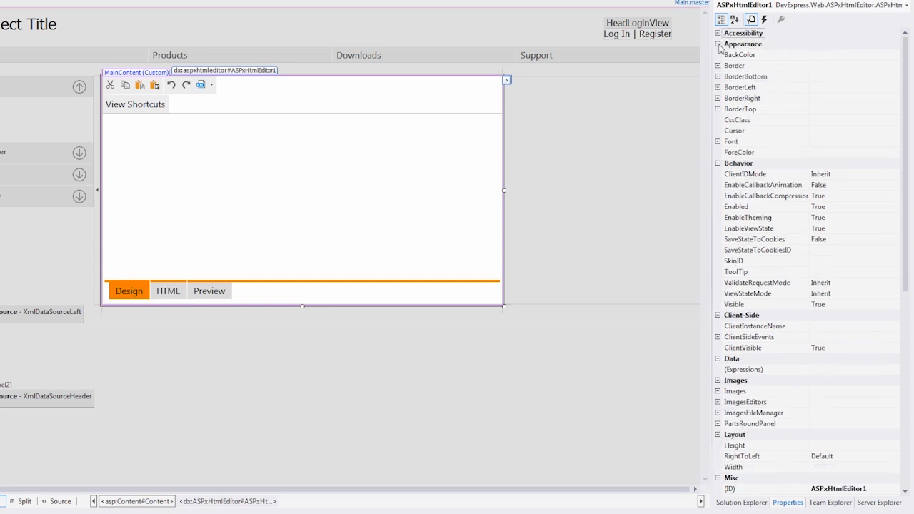
pyautogui.click(714, 43)
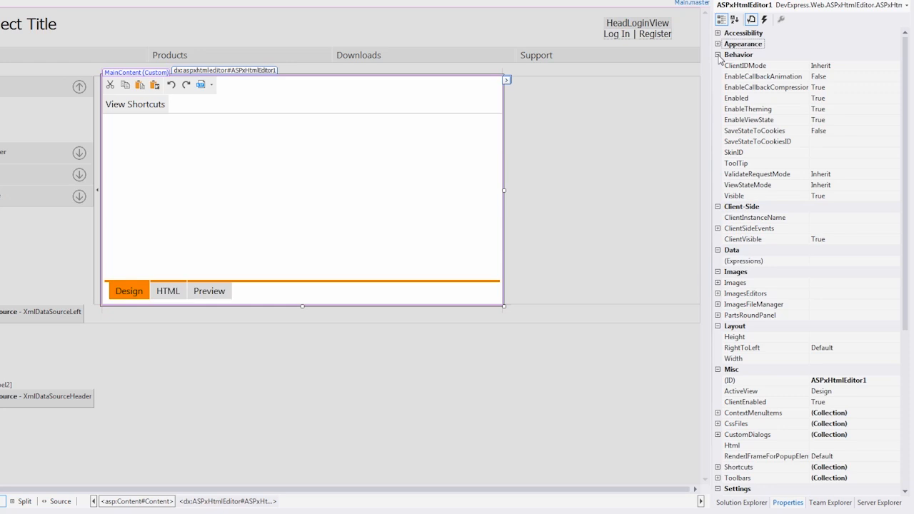
pyautogui.click(715, 54)
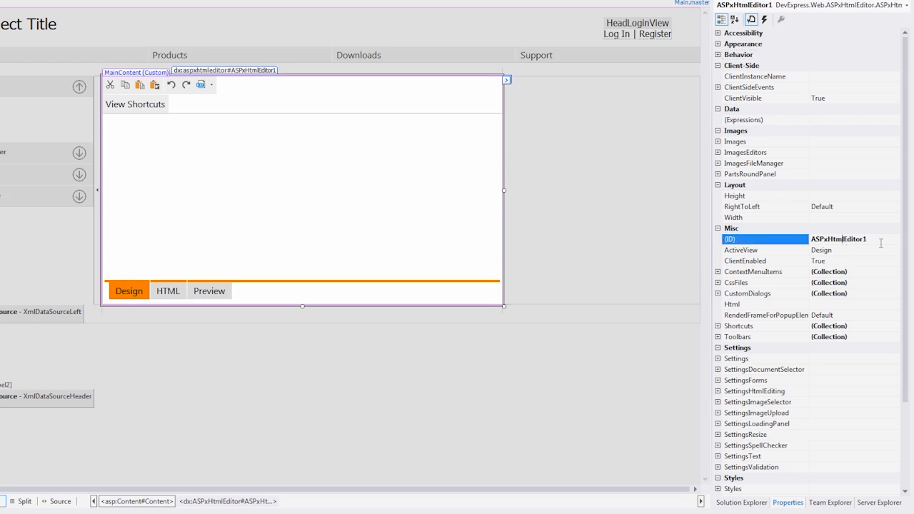
pyautogui.doubleClick(837, 239)
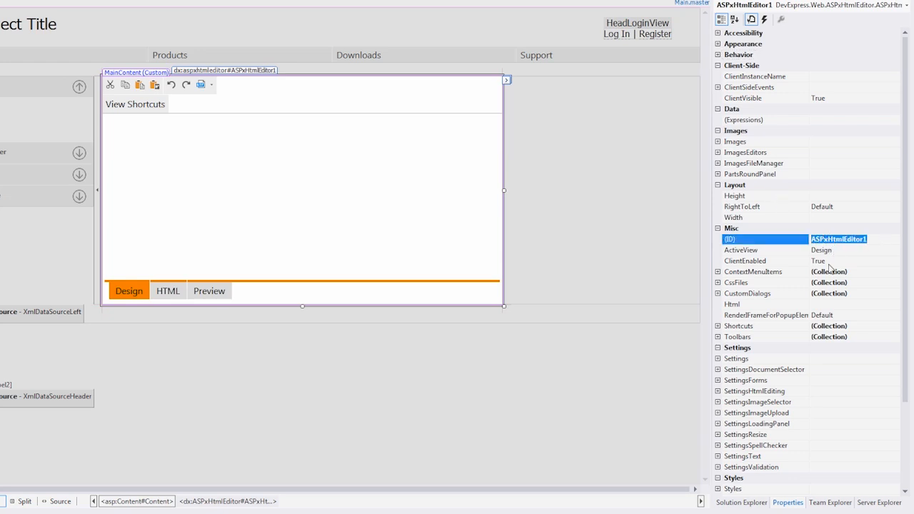
pyautogui.write('MyHtmlEditor')
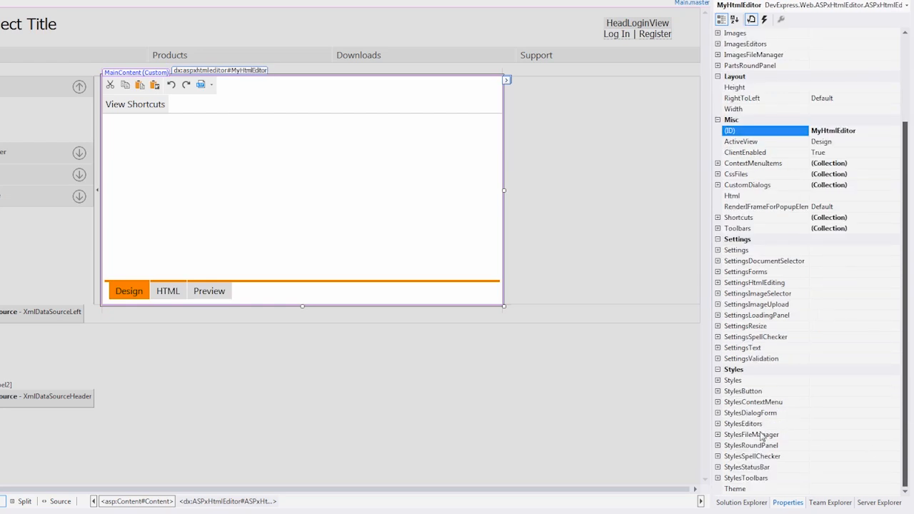
# Under SettingsText set DesignViewTab to Design View and begin editing HtmlViewTab
pyautogui.click(717, 380)
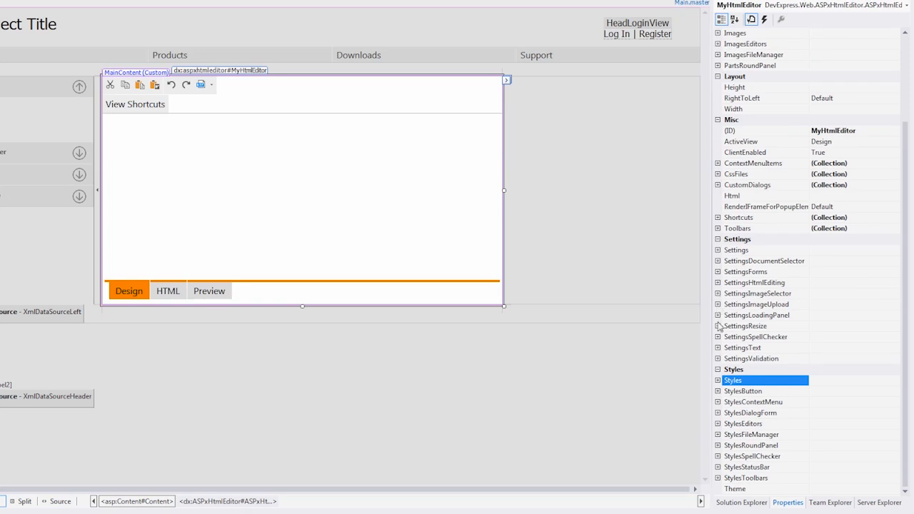
pyautogui.moveTo(718, 337)
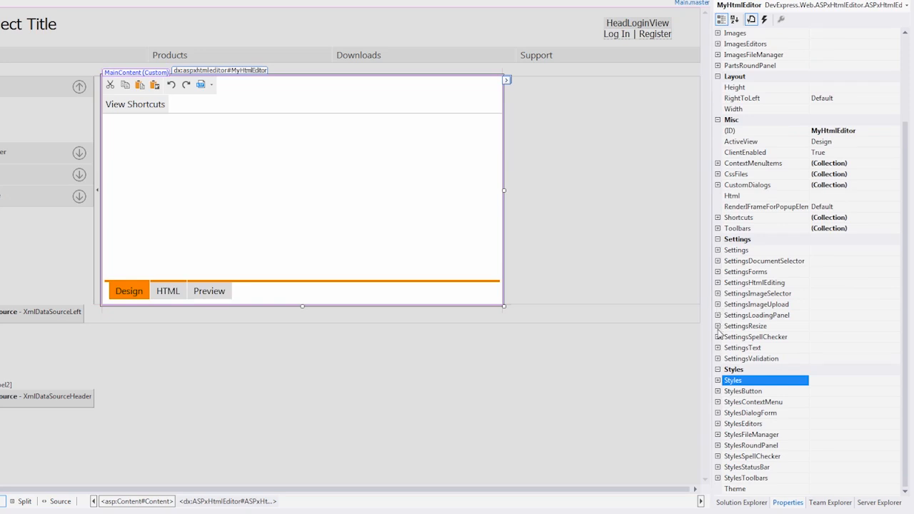
pyautogui.click(716, 347)
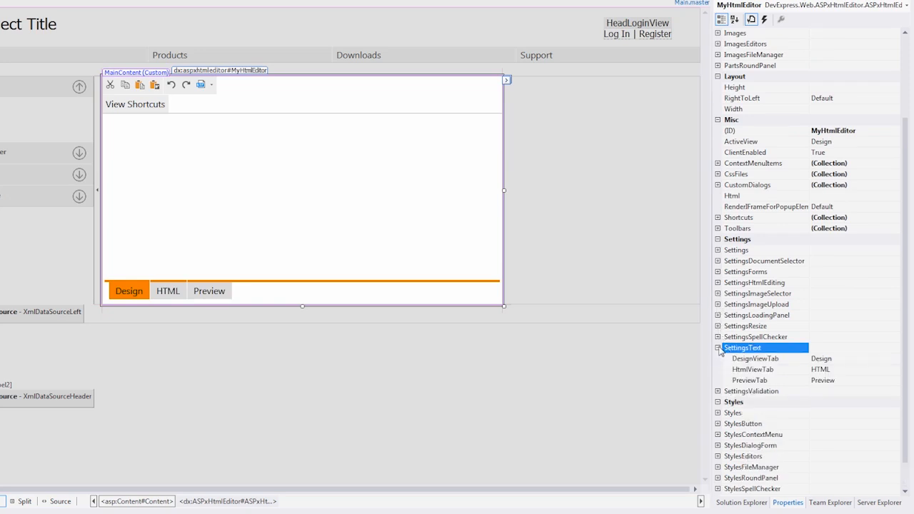
pyautogui.click(755, 358)
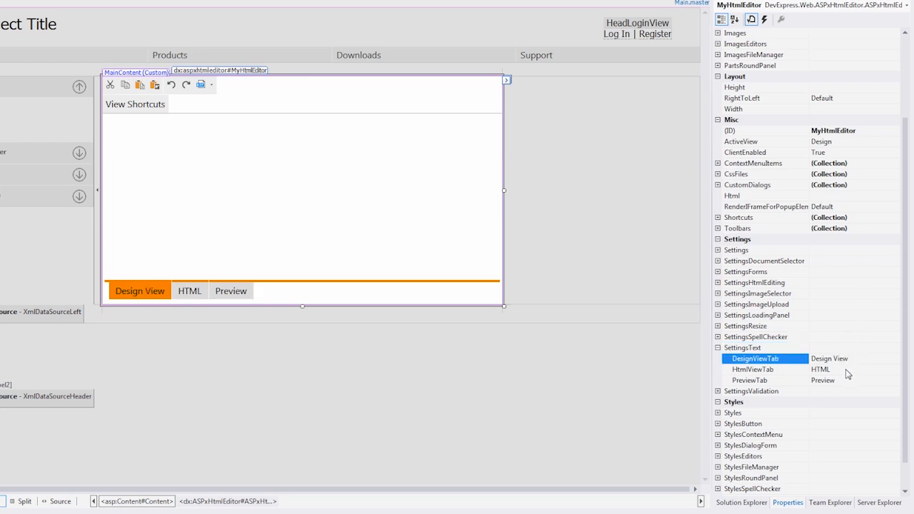
pyautogui.click(752, 369)
pyautogui.write(' View')
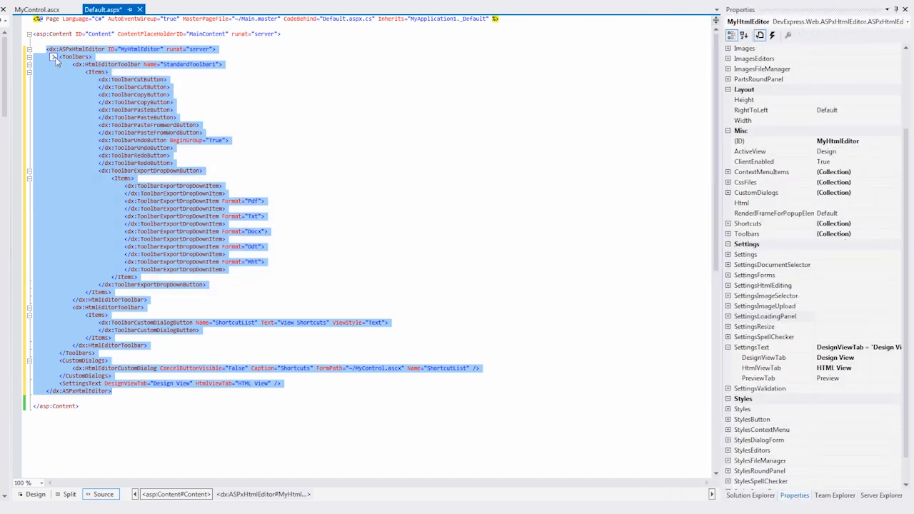
# Add a Width attribute to the MyHtmlEditor opening tag in the page markup
pyautogui.click(53, 57)
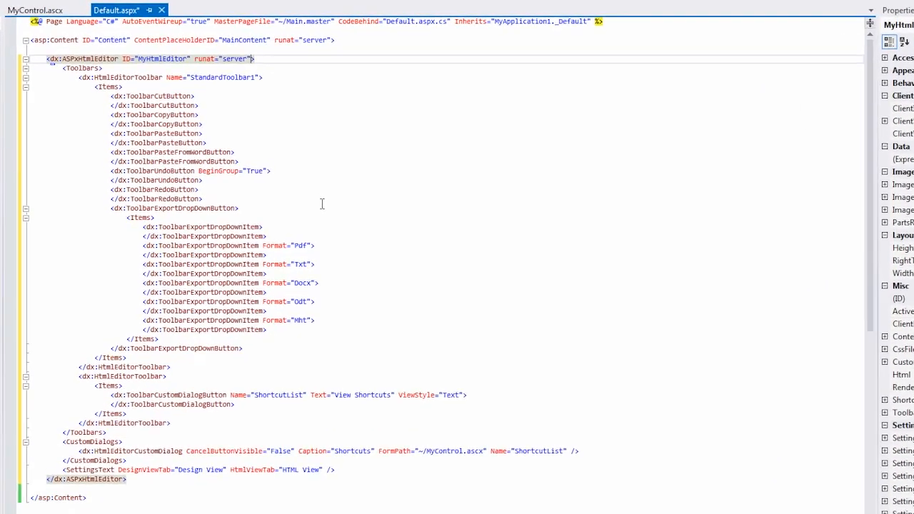
pyautogui.write('Width')
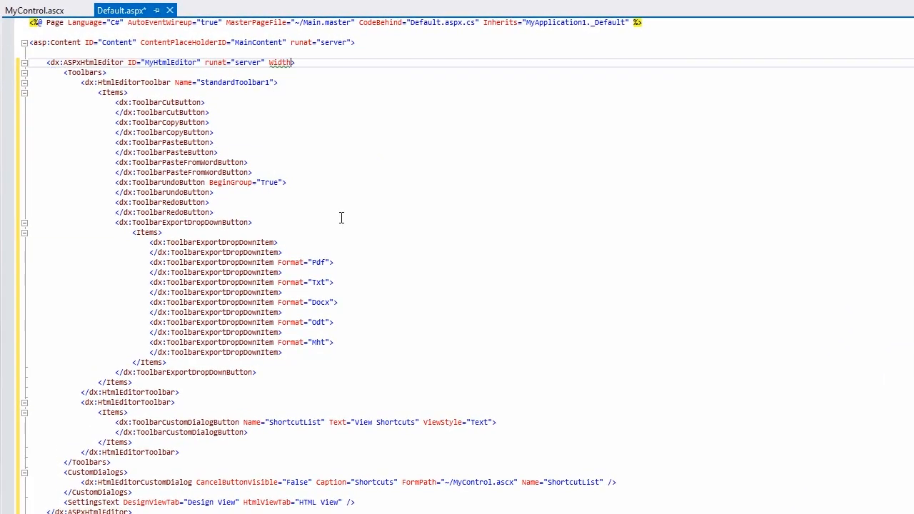
pyautogui.write('="10"')
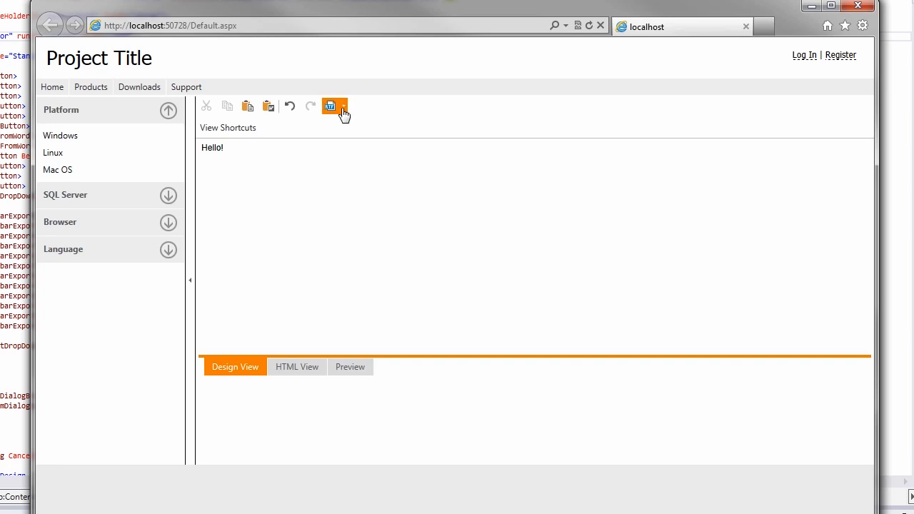
# Choose the Open Document (.odt) export format, then view and dismiss the Shortcuts dialog
pyautogui.click(343, 106)
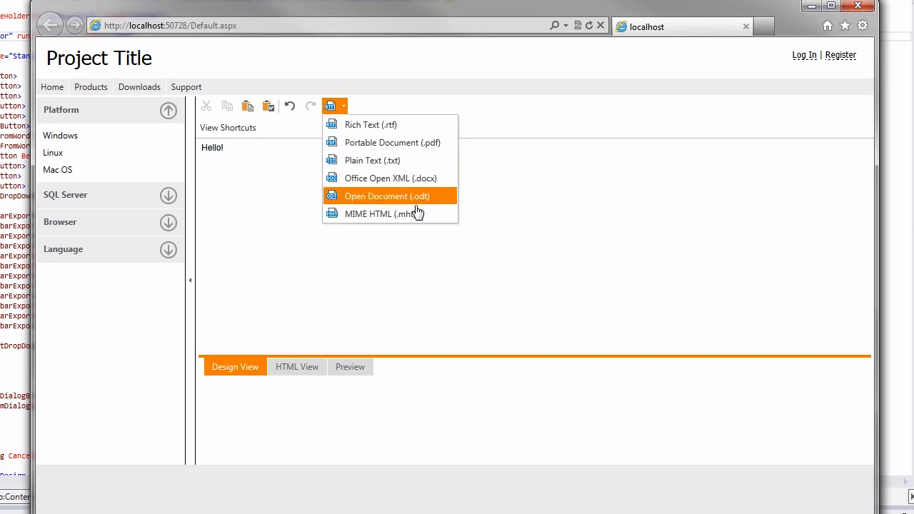
pyautogui.click(393, 196)
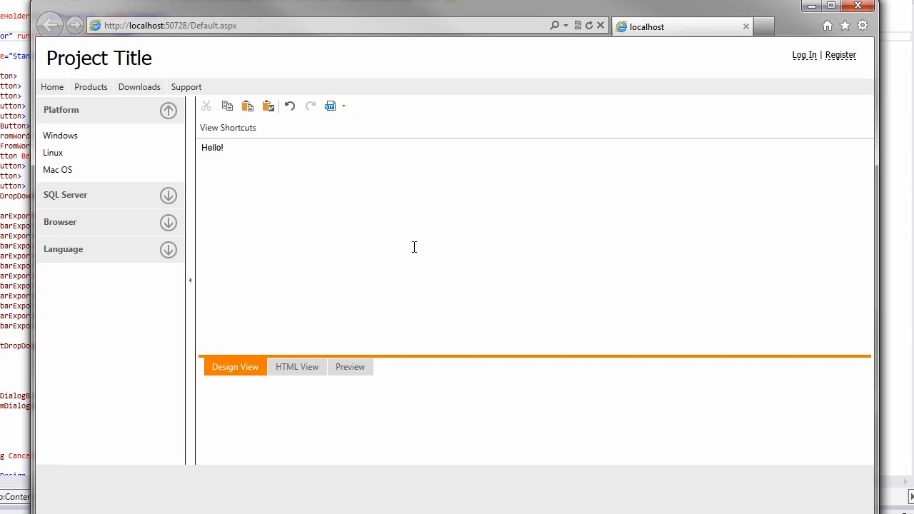
pyautogui.click(228, 127)
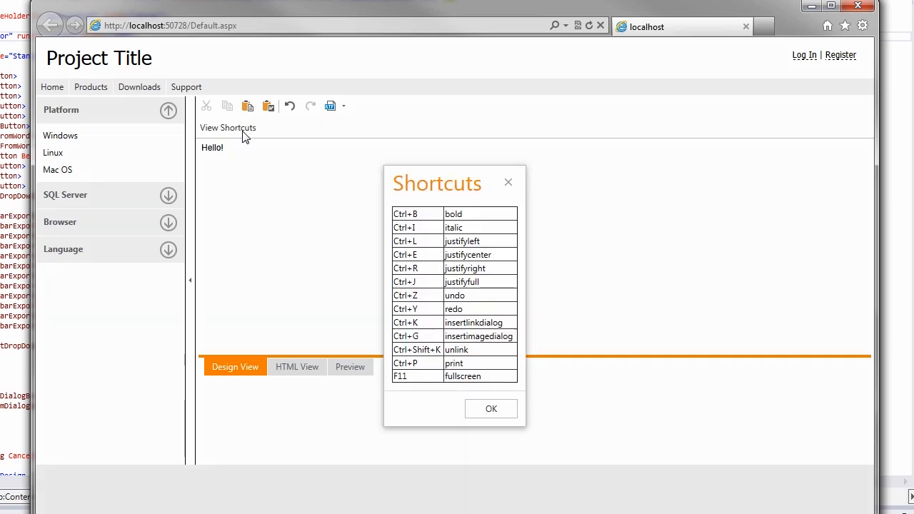
pyautogui.moveTo(336, 147)
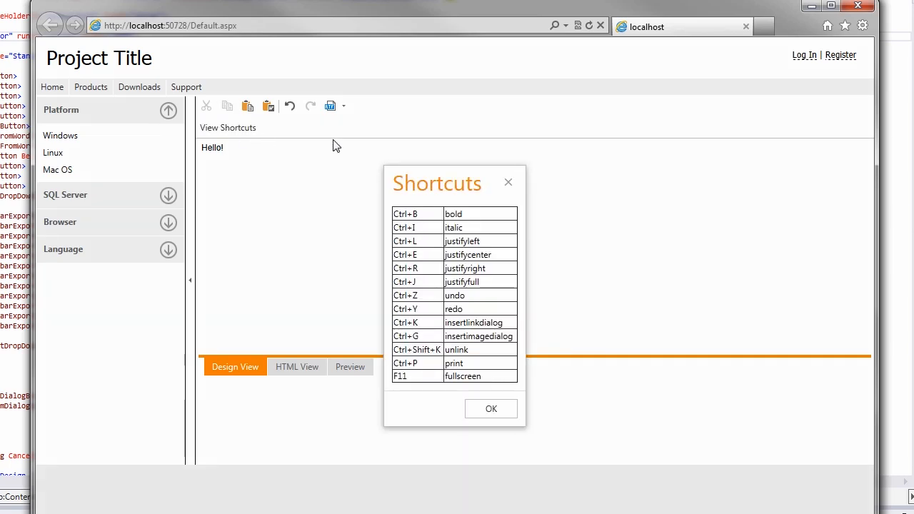
pyautogui.moveTo(491, 409)
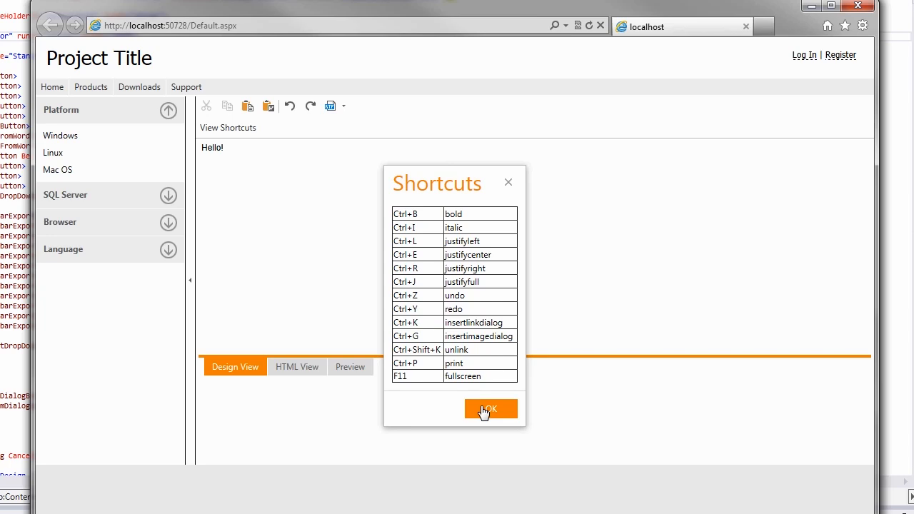
pyautogui.click(491, 409)
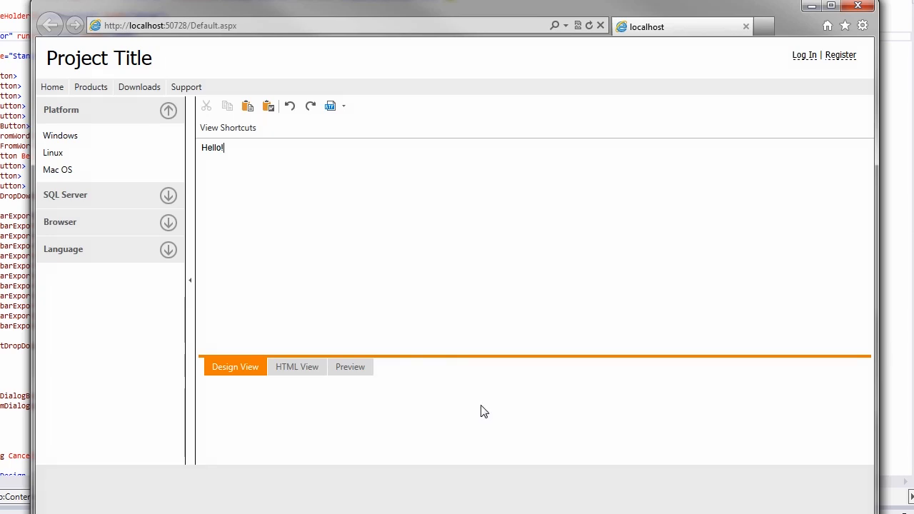
pyautogui.moveTo(453, 305)
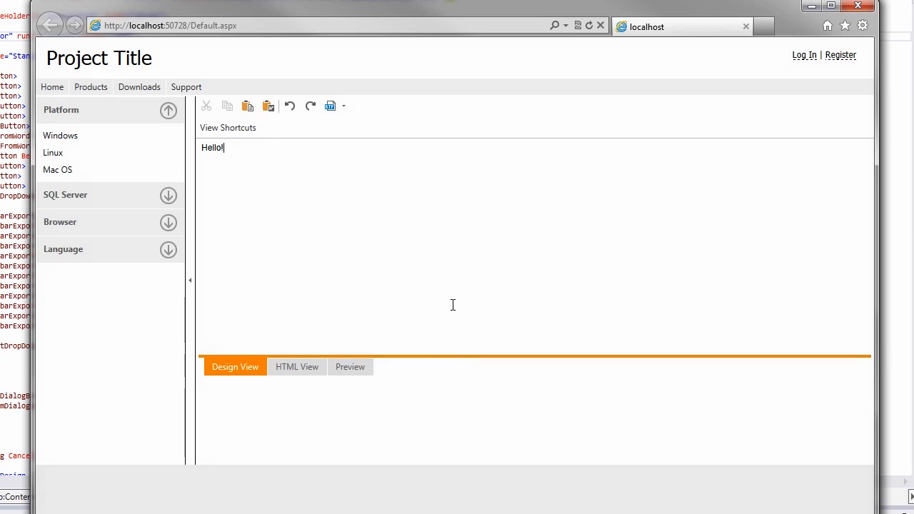